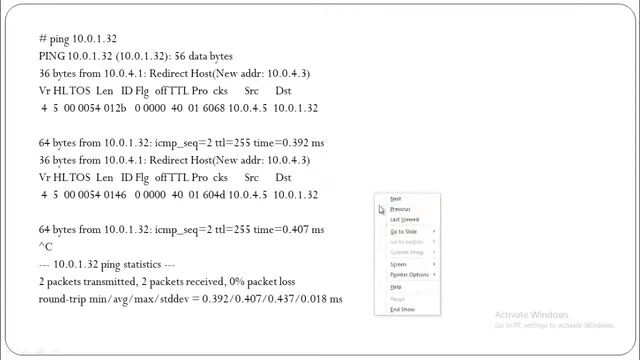
Show the ping output slide with ICMP Redirect Host replies and packet statistics.
click(560, 187)
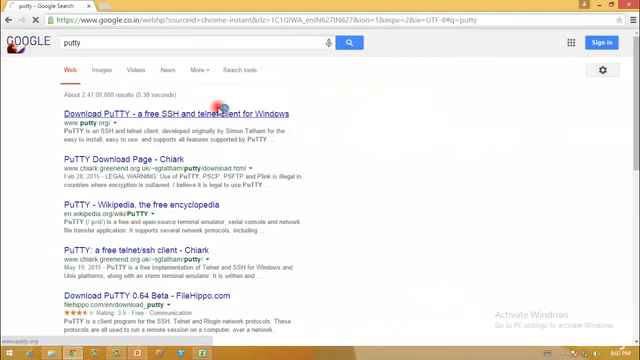
Load the official Download PuTTY page from the Google search results.
click(162, 108)
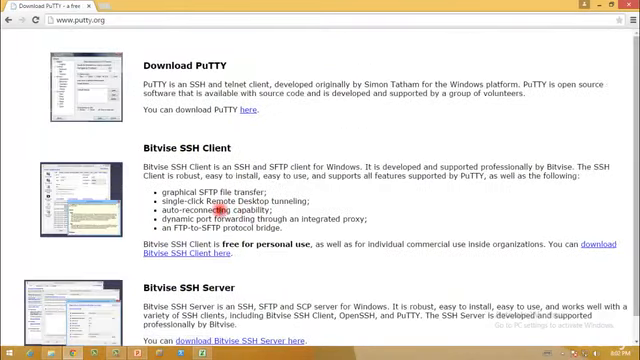
mouse_move(380, 54)
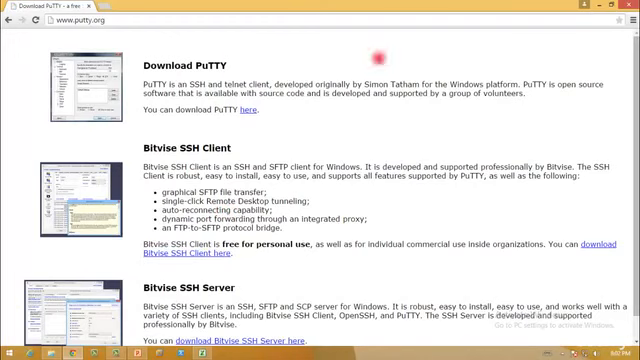